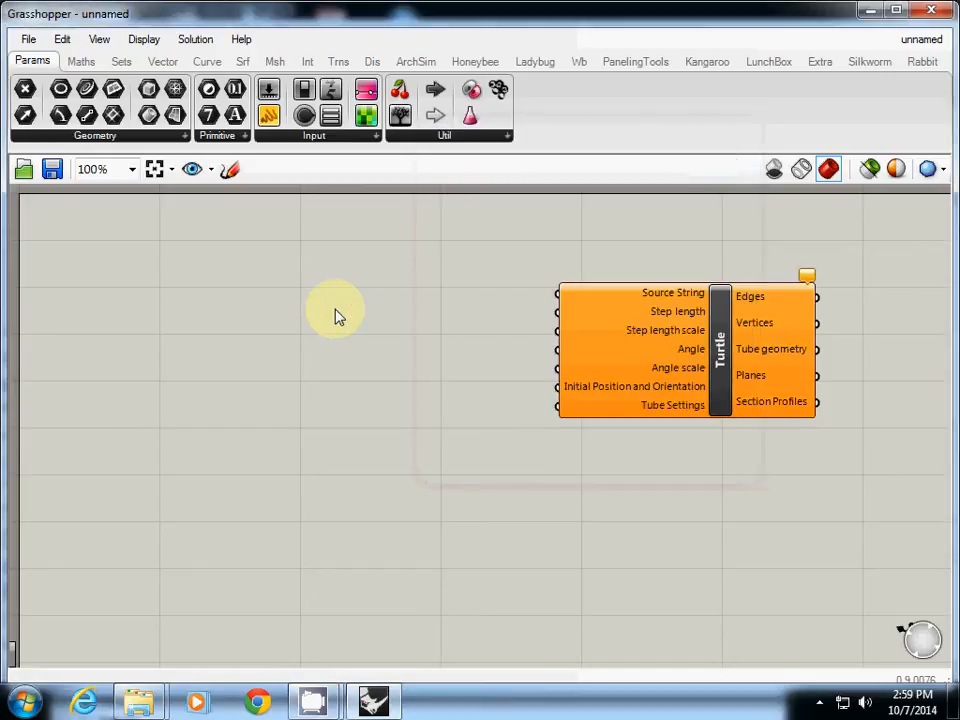
pyautogui.moveTo(390, 302)
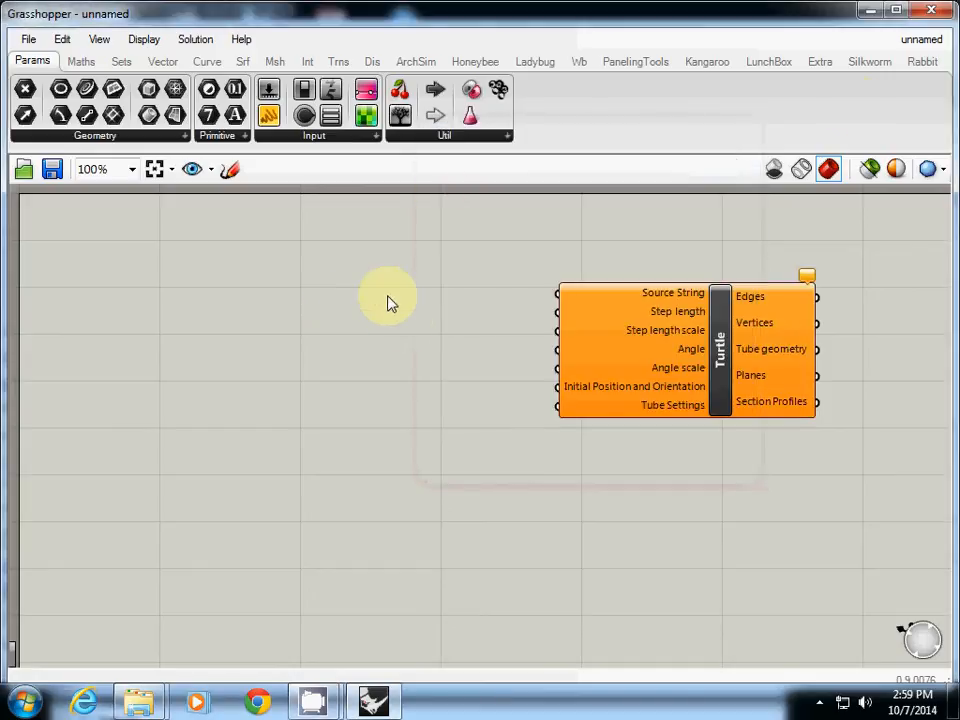
# Switch the component ribbon to the Rabbit tab to show its L-Systems group
pyautogui.click(922, 62)
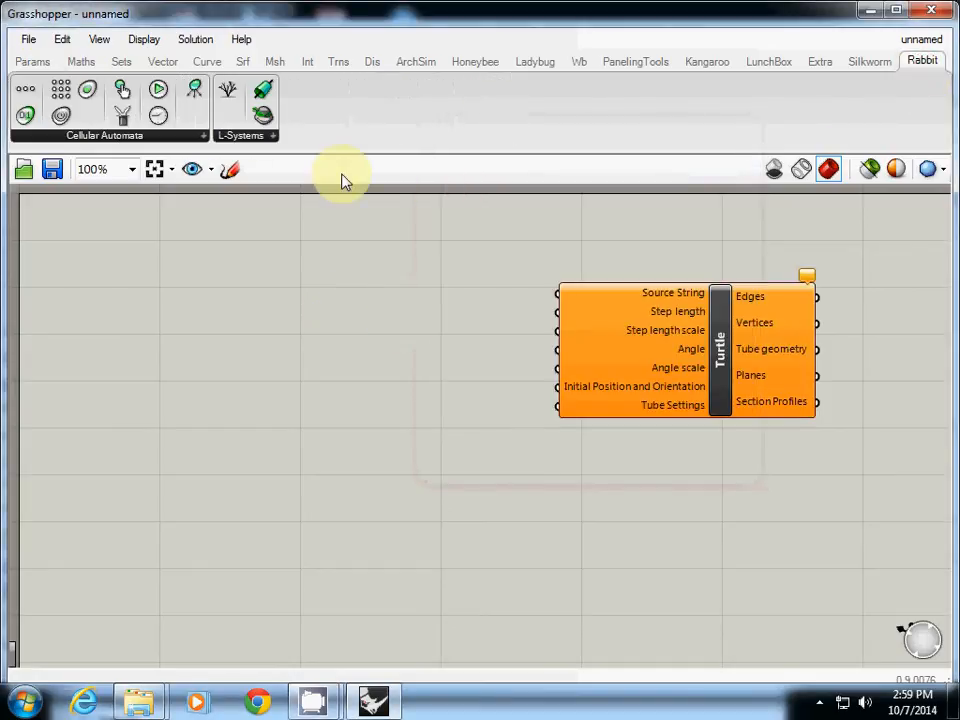
pyautogui.moveTo(252, 136)
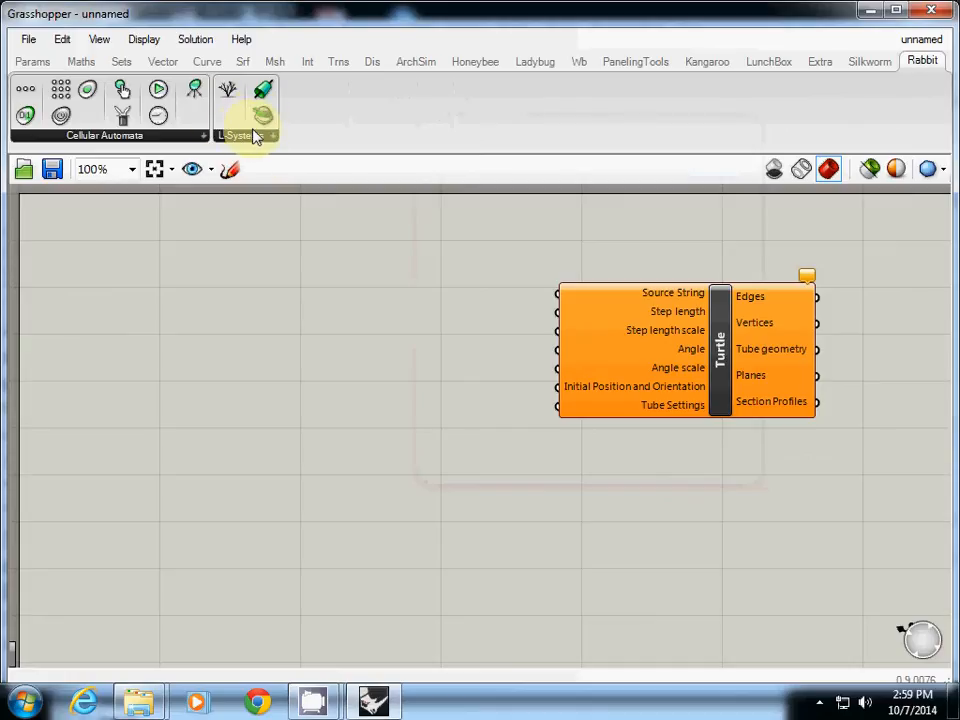
pyautogui.moveTo(236, 108)
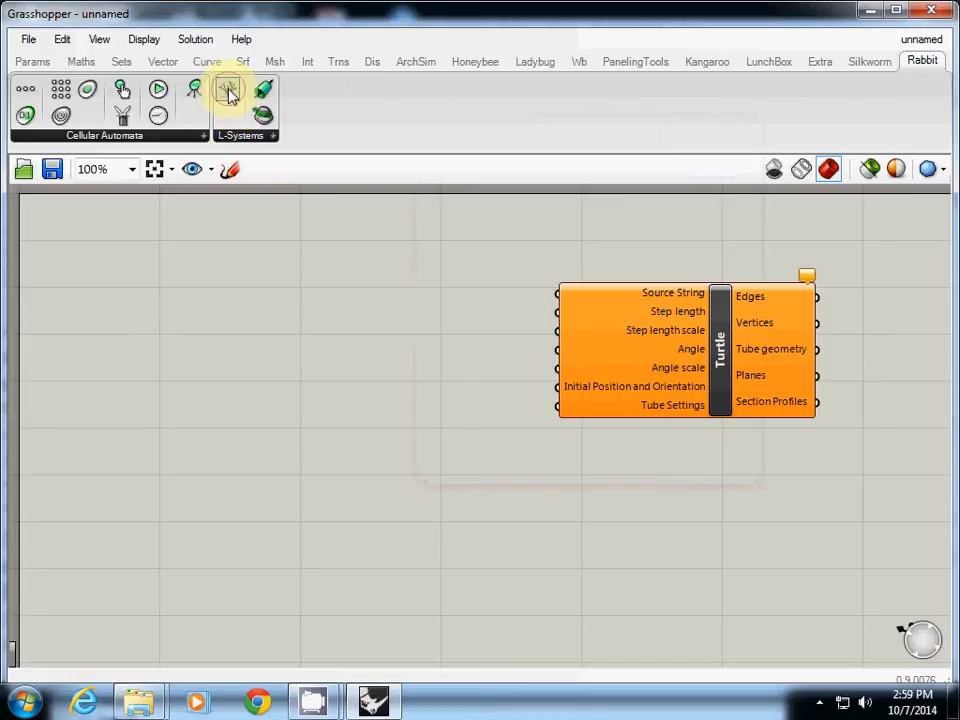
# Place a Rabbit LSystem component and wire a Number Slider set to 5 into Number of generations
pyautogui.click(234, 92)
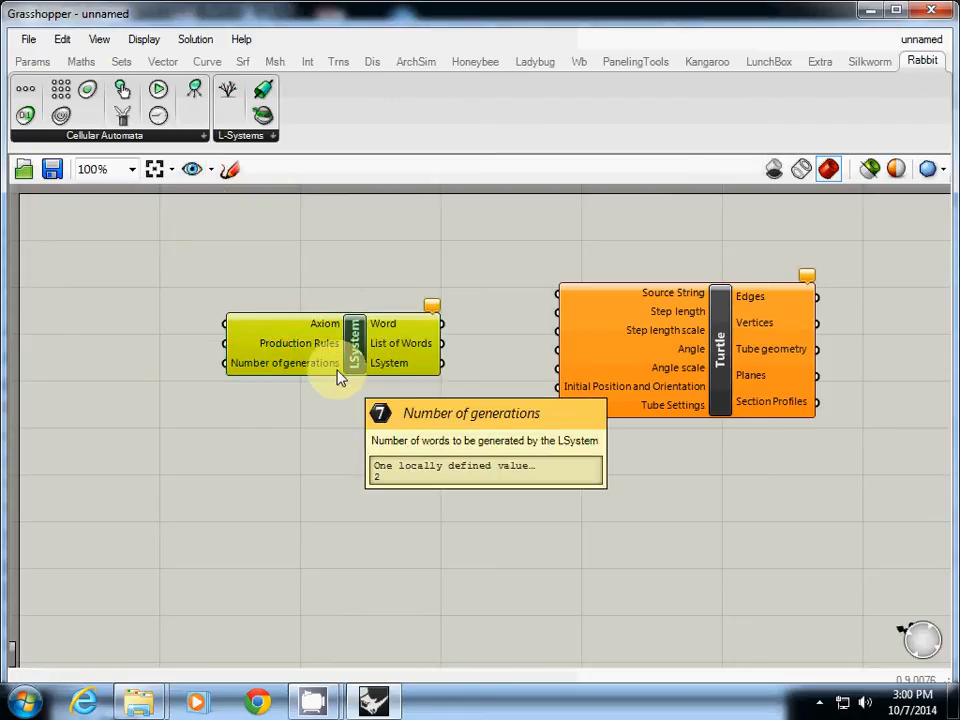
pyautogui.moveTo(592, 278)
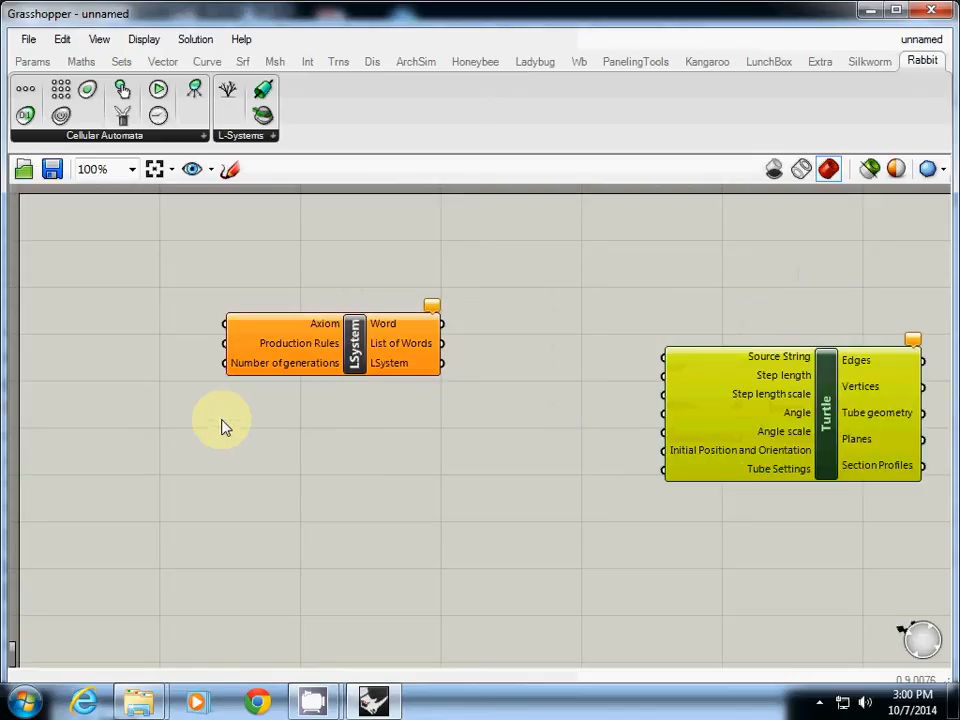
pyautogui.moveTo(270, 368)
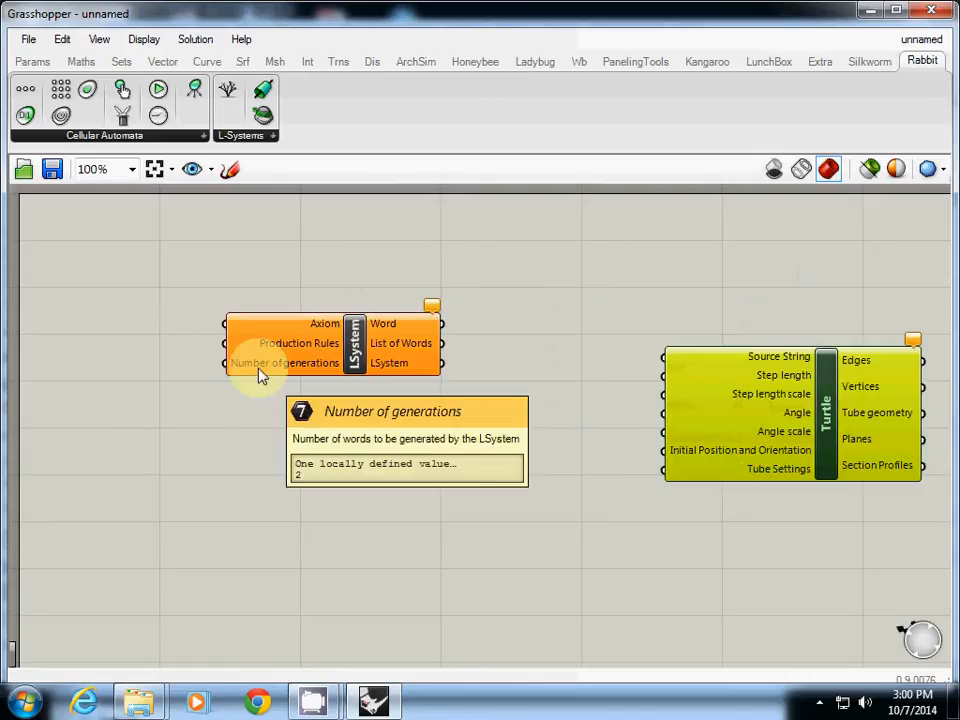
pyautogui.moveTo(176, 378)
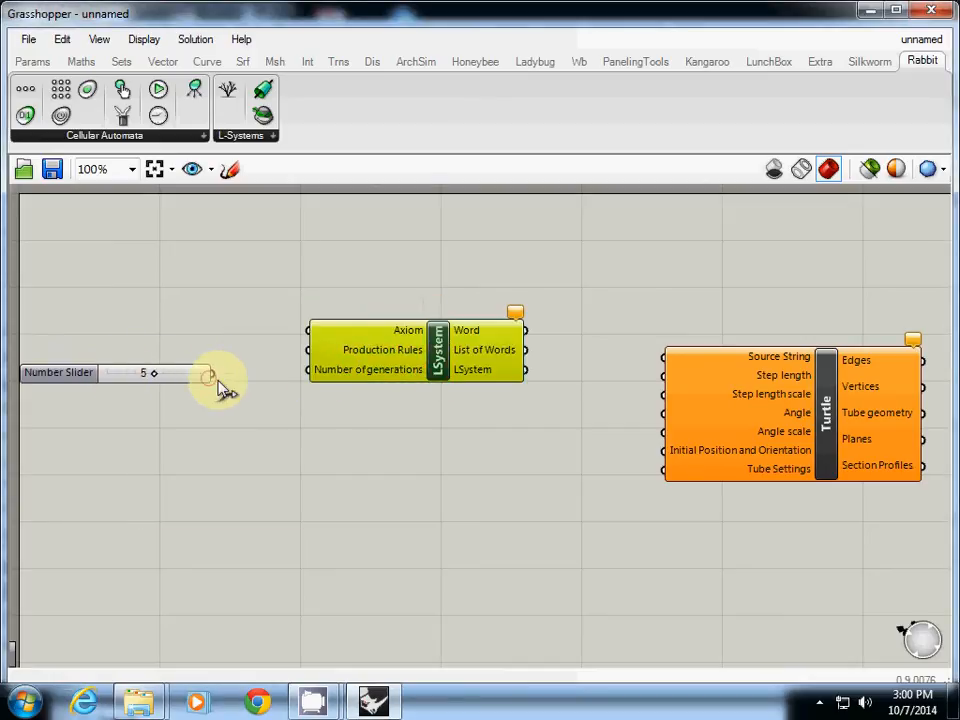
pyautogui.moveTo(210, 372); pyautogui.dragTo(308, 368)
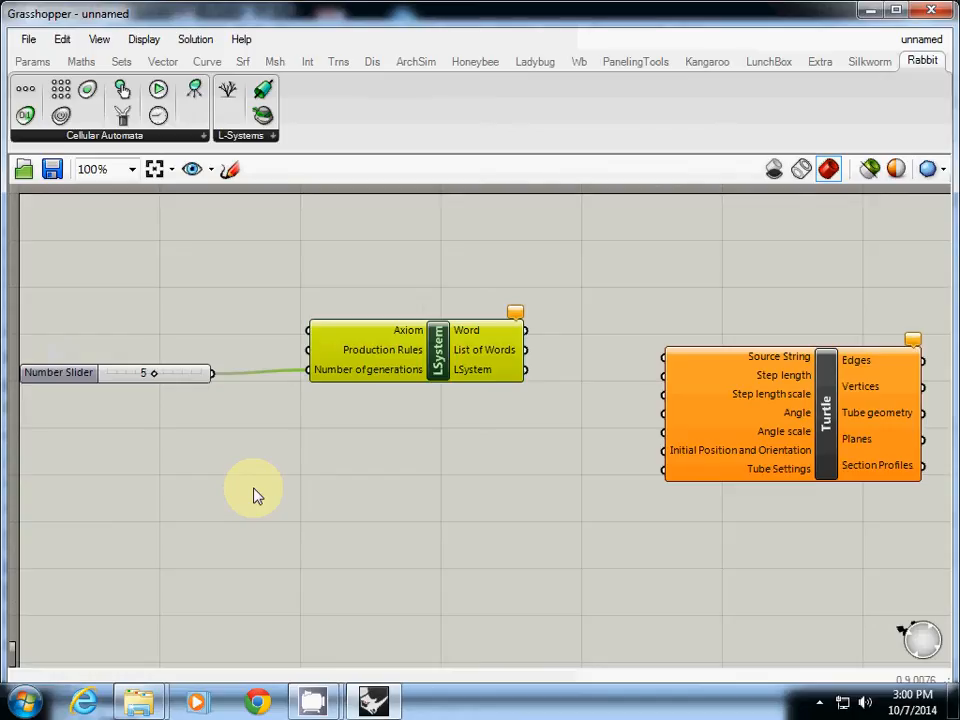
pyautogui.moveTo(180, 318)
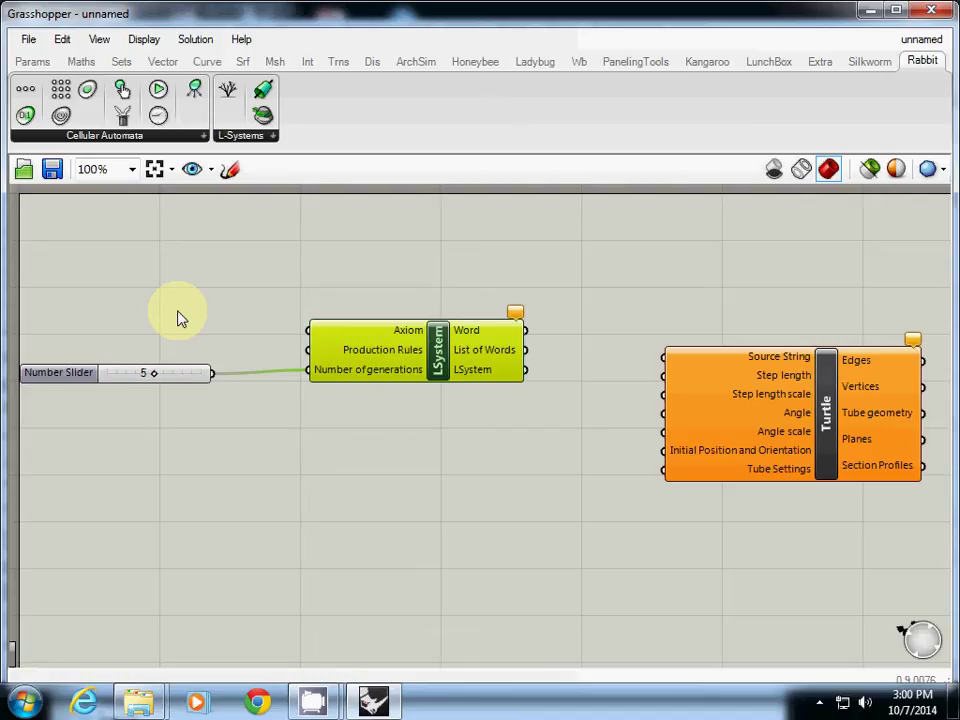
pyautogui.moveTo(190, 278)
pyautogui.write('F')
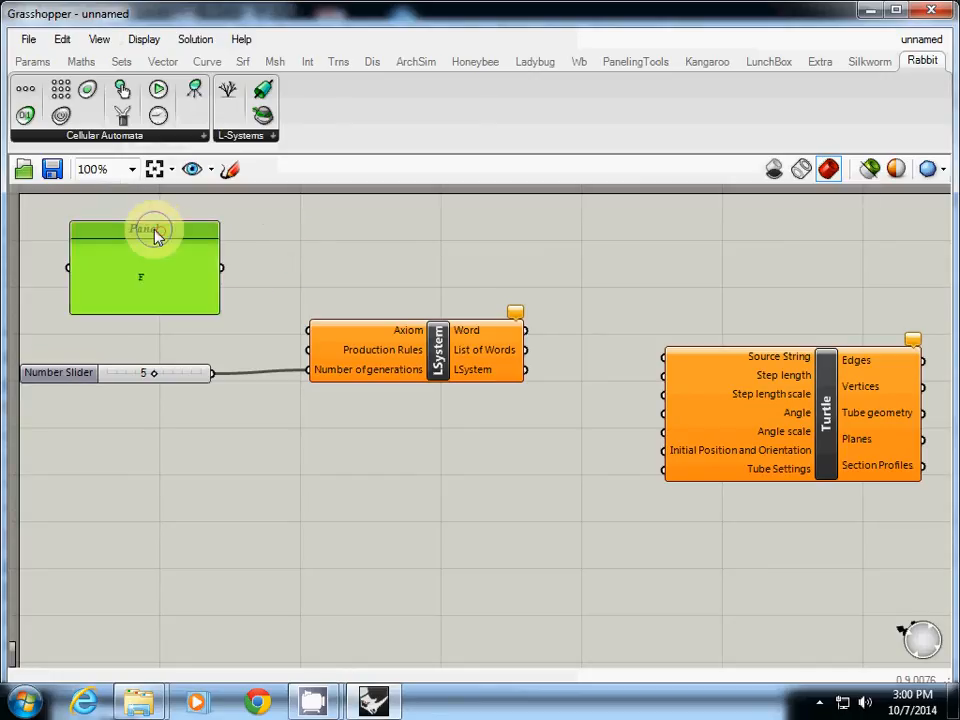
# Rename the F panel to 'start' feeding Axiom, then duplicate it below with Alt-drag
pyautogui.rightClick(156, 230)
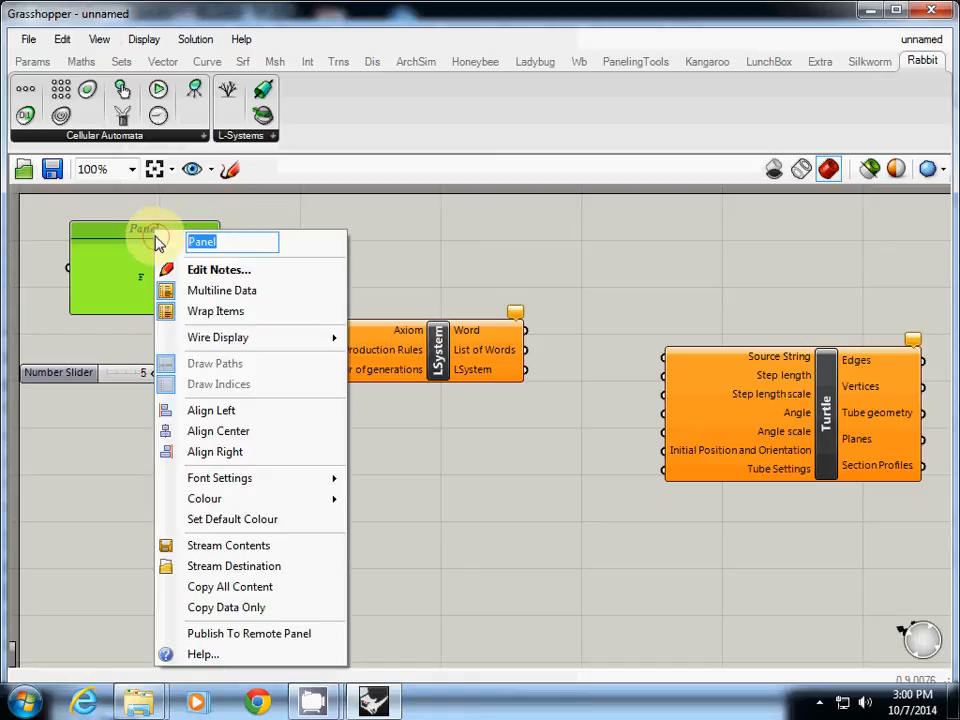
pyautogui.write('start')
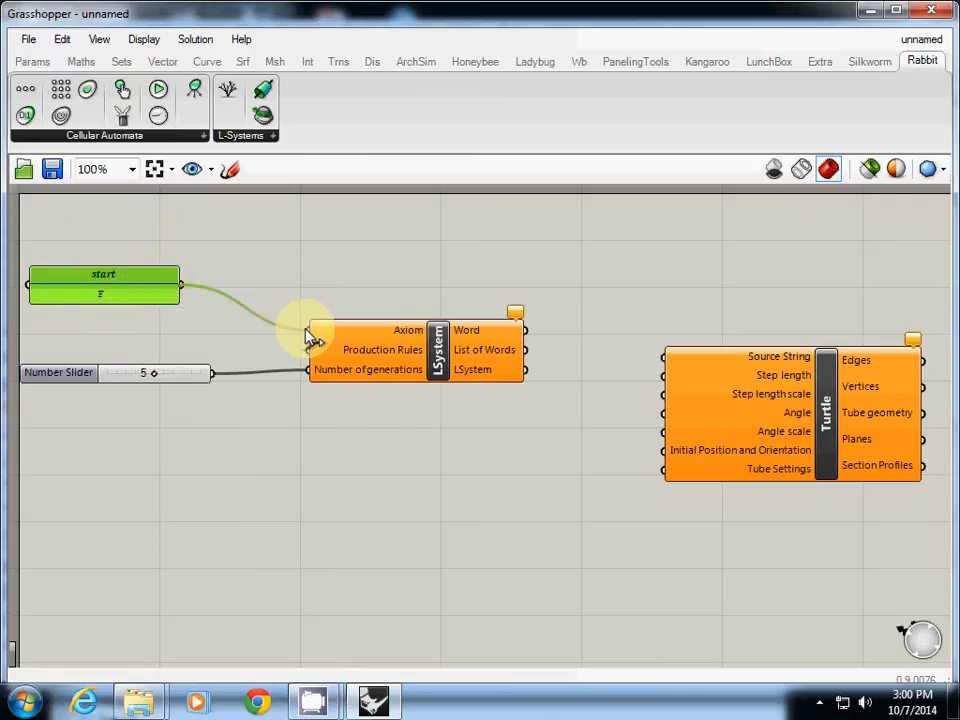
pyautogui.moveTo(320, 268)
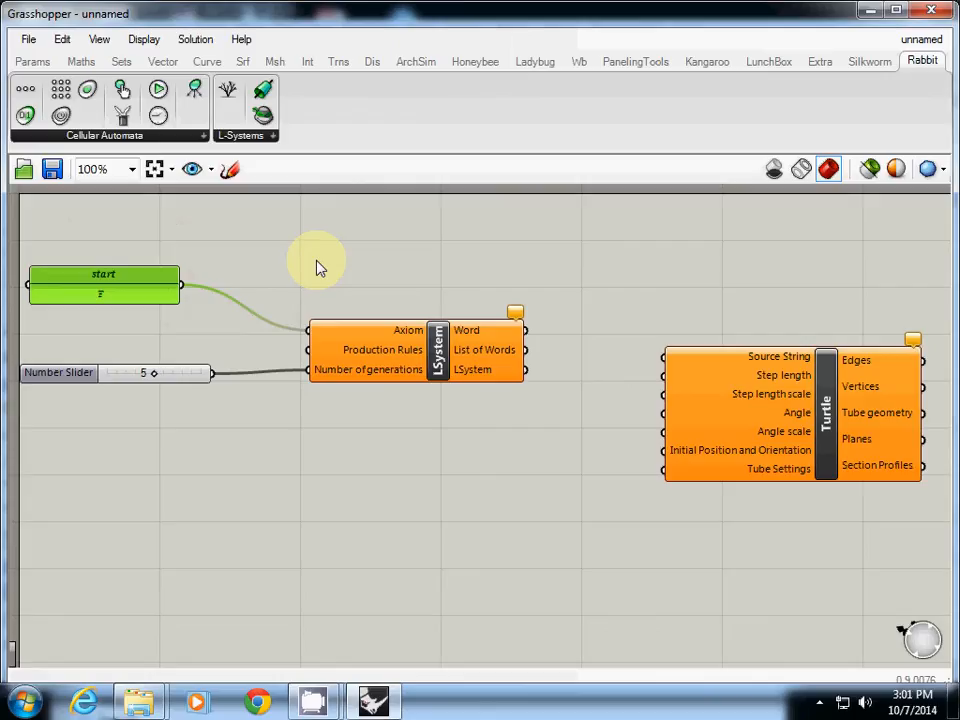
pyautogui.moveTo(58, 372); pyautogui.dragTo(72, 392)
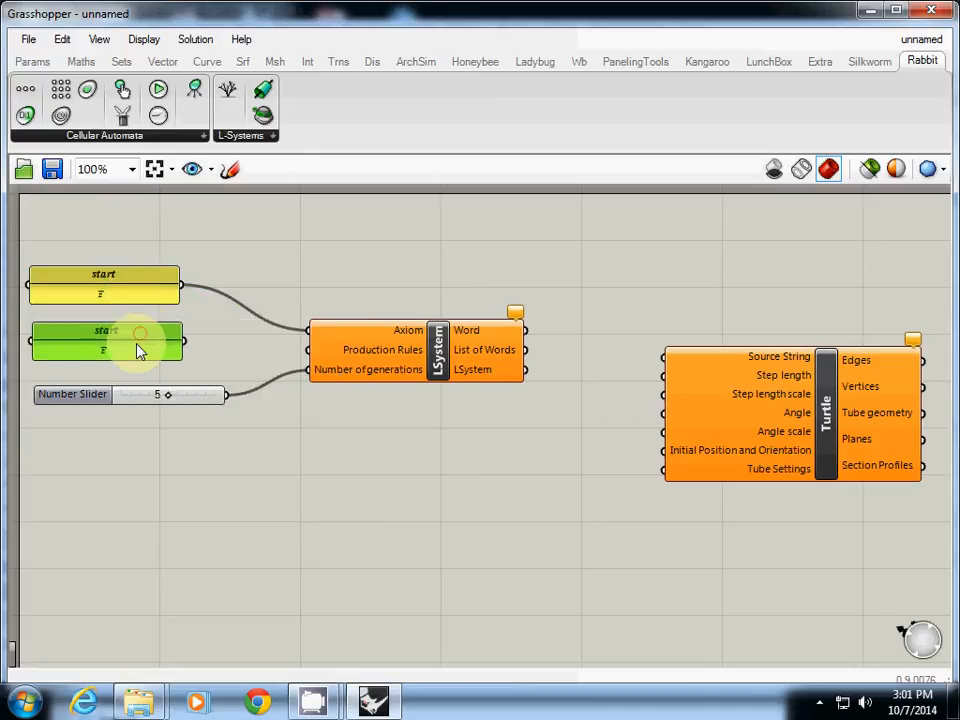
# Enter the F=F+F... production rule in the copied panel and confirm it
pyautogui.doubleClick(108, 340)
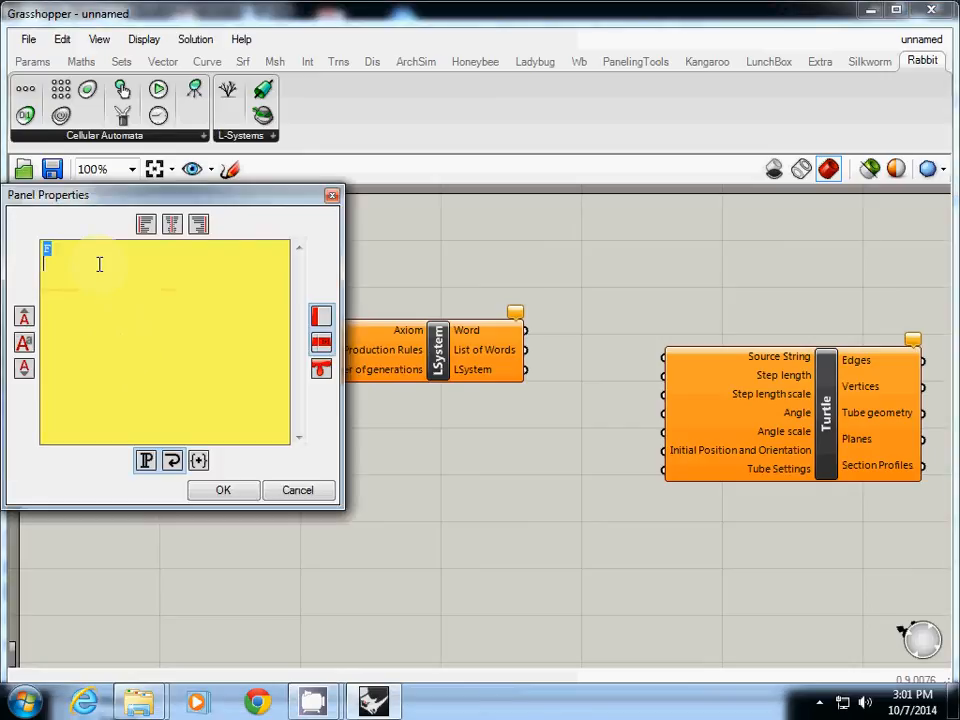
pyautogui.write('F+')
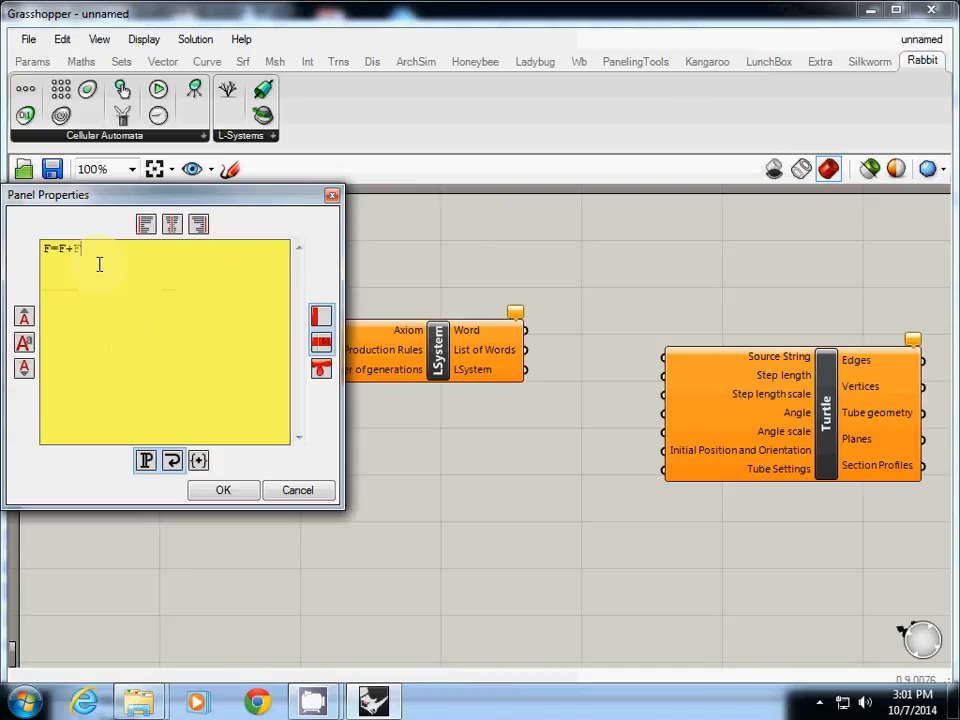
pyautogui.write('F+')
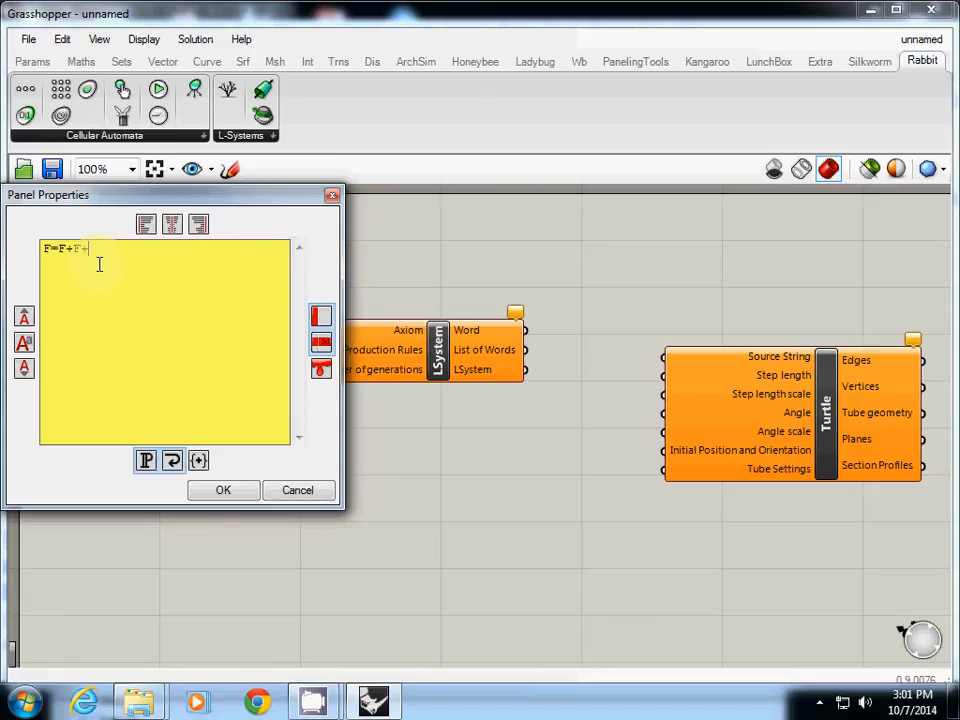
pyautogui.click(224, 490)
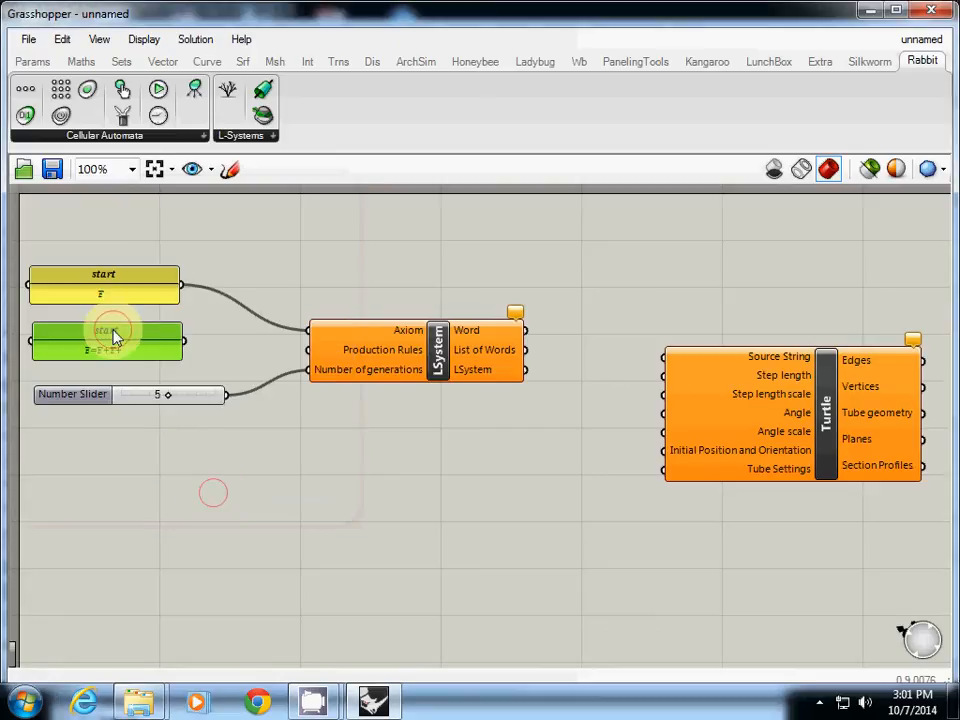
pyautogui.rightClick(104, 332)
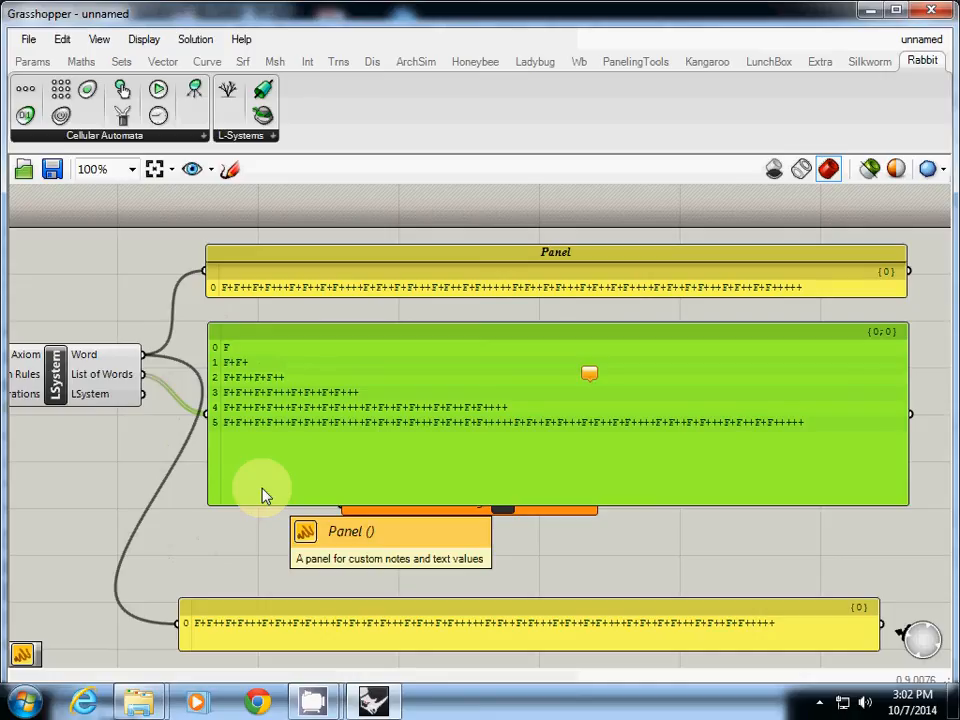
pyautogui.moveTo(240, 372)
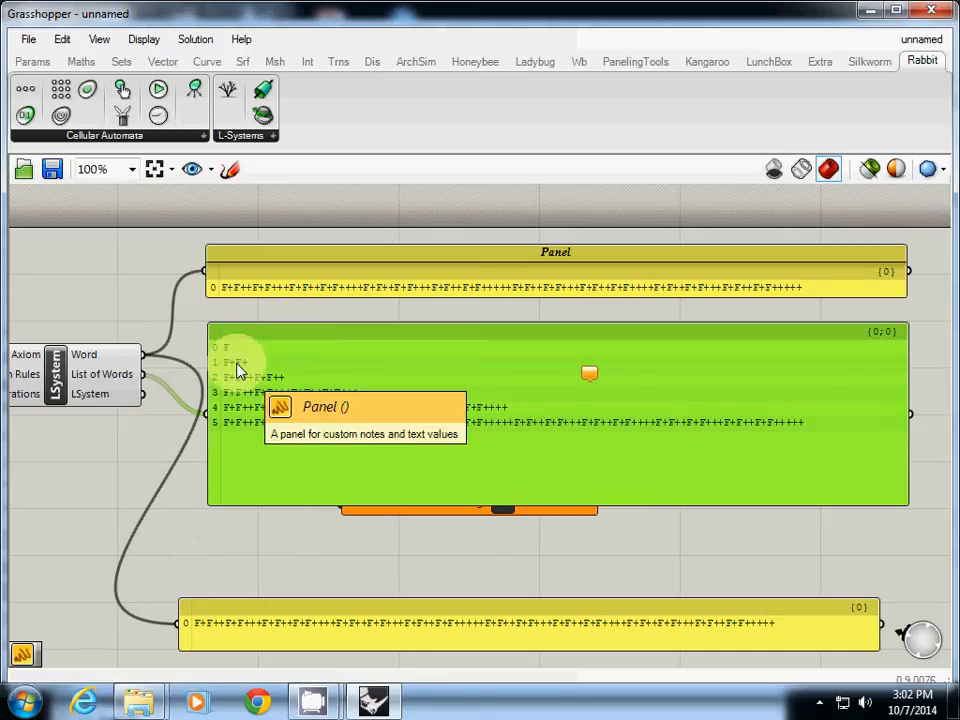
pyautogui.moveTo(268, 394)
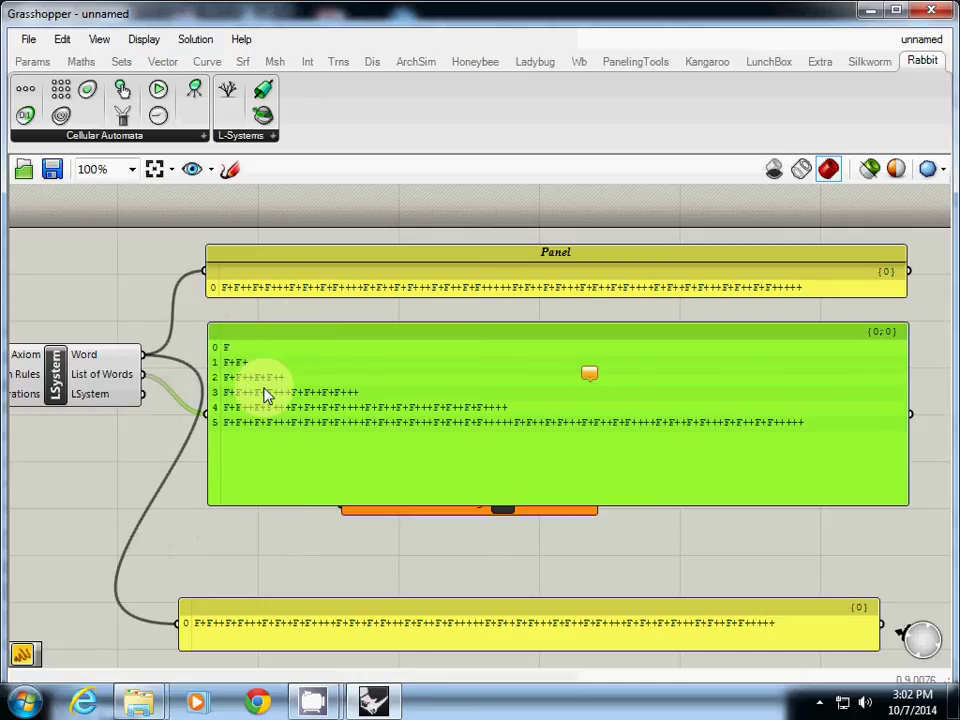
pyautogui.moveTo(244, 376)
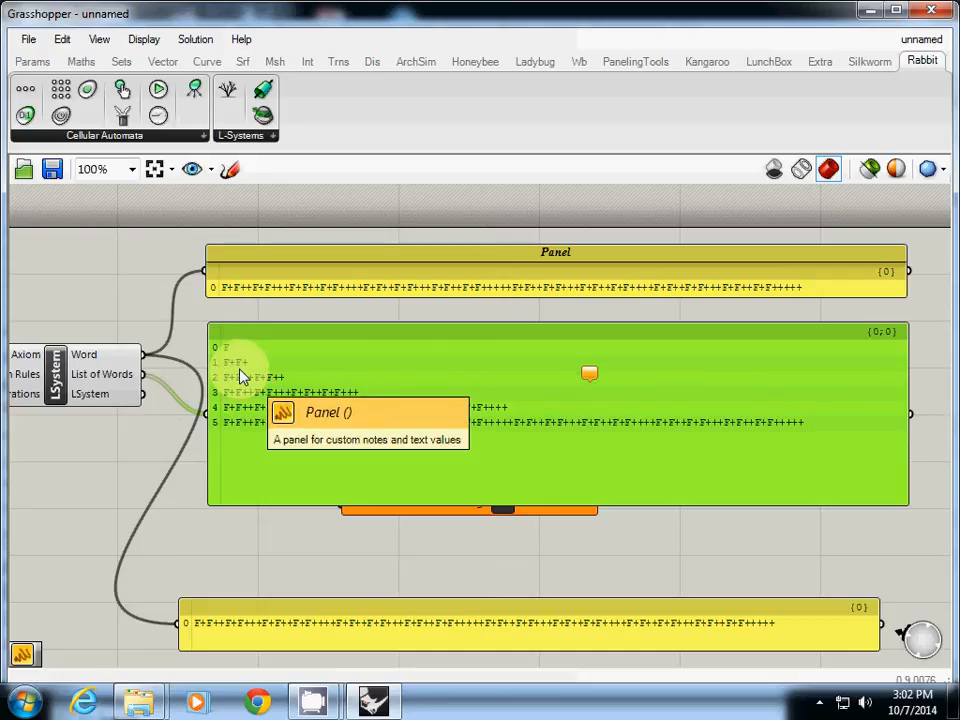
pyautogui.moveTo(250, 406)
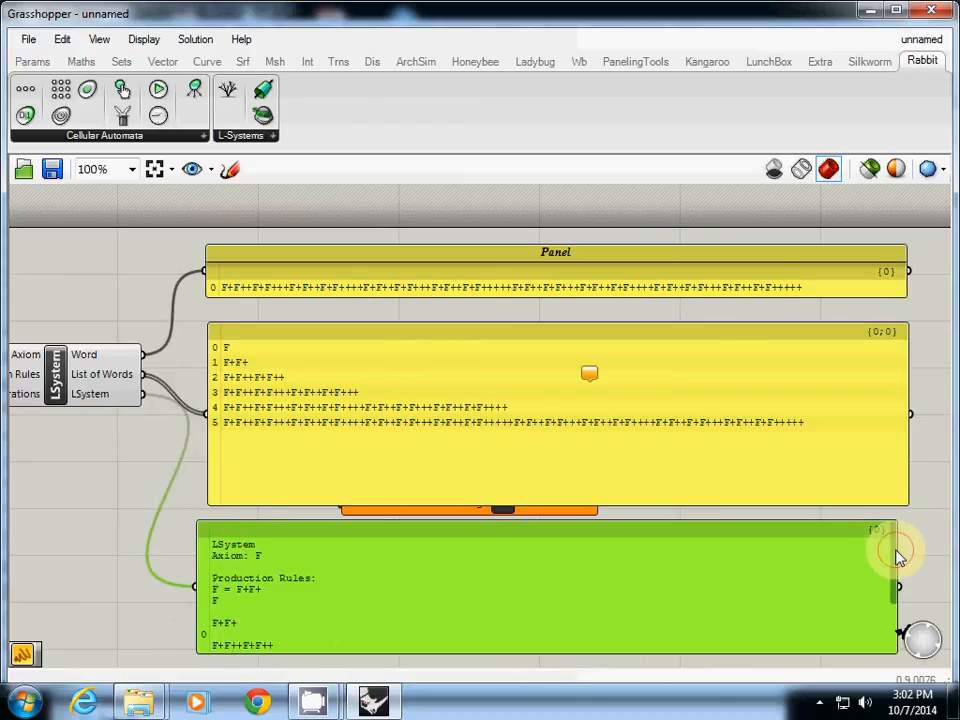
pyautogui.moveTo(900, 570)
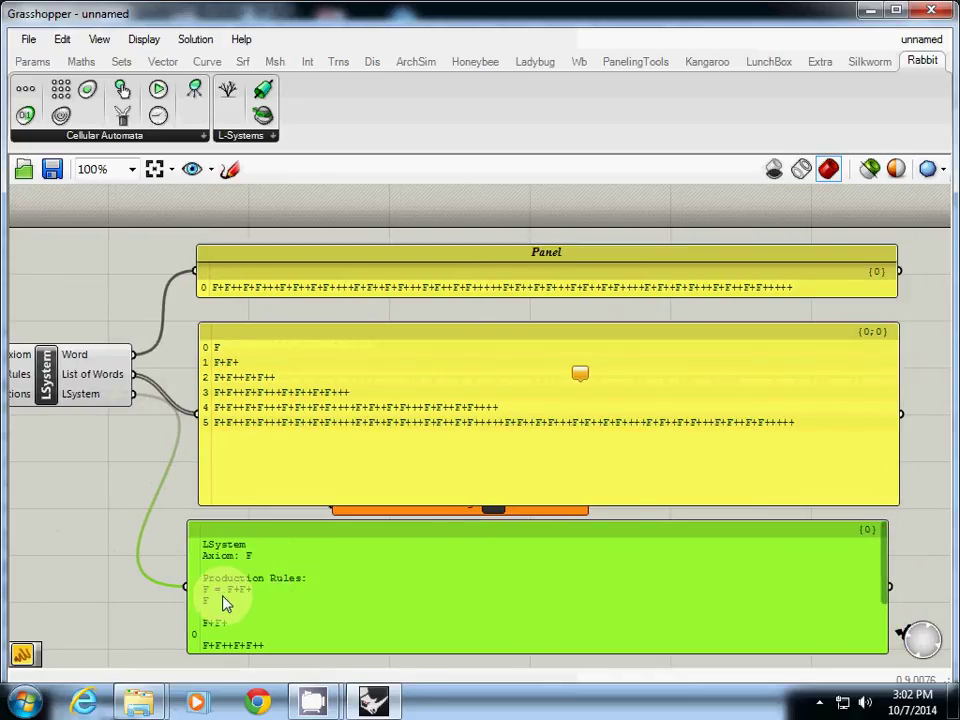
pyautogui.moveTo(868, 576)
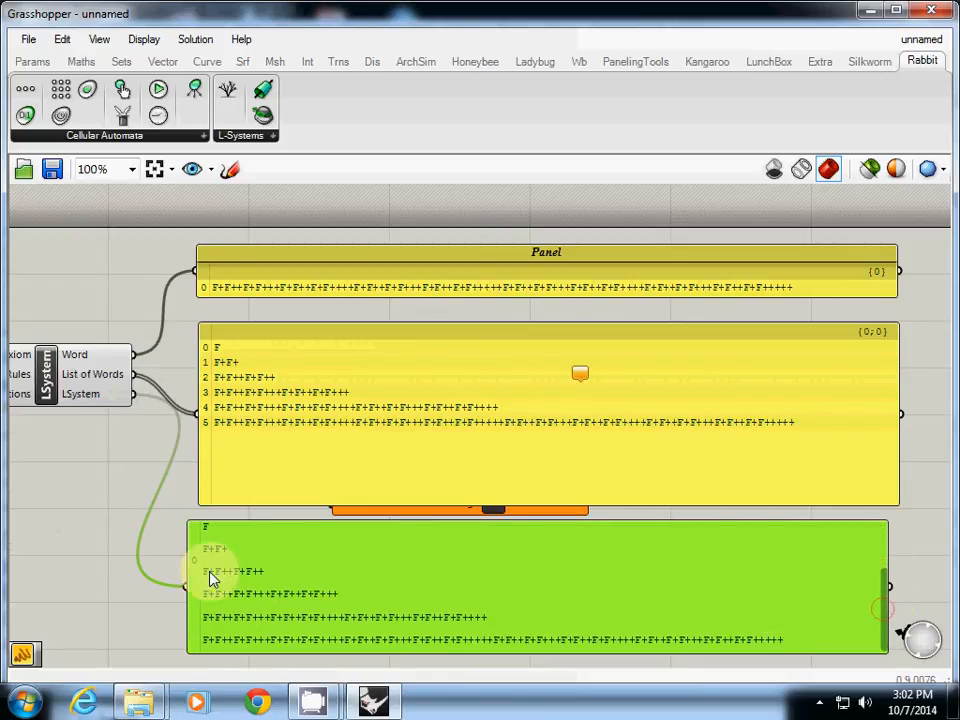
pyautogui.moveTo(362, 330)
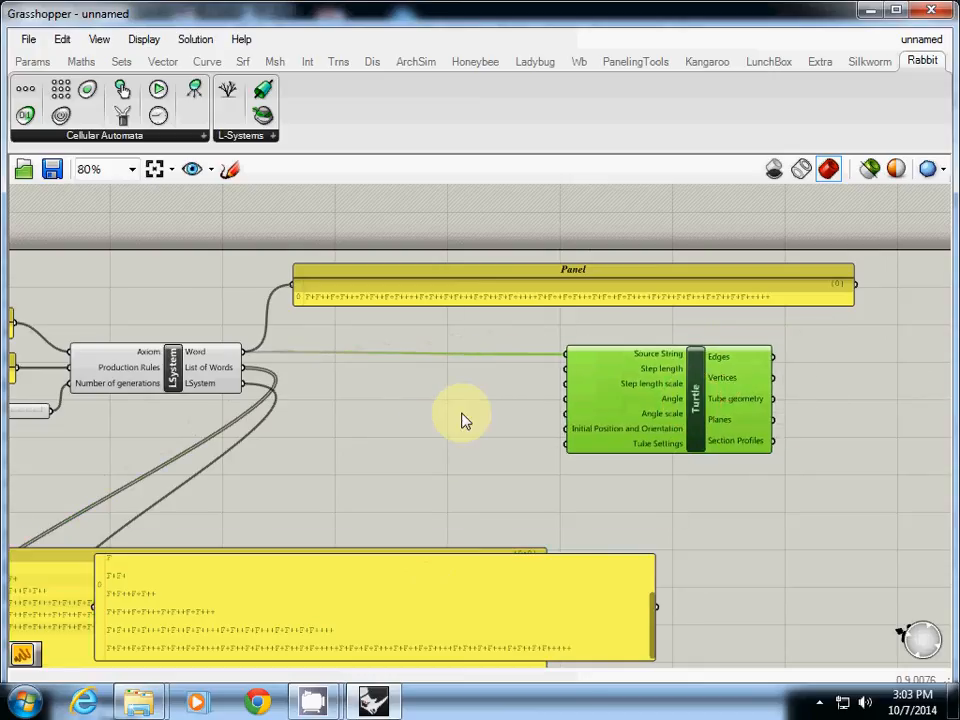
# Add Number Sliders for angle 90 and step length 1 and wire them into the Turtle
pyautogui.doubleClick(462, 418)
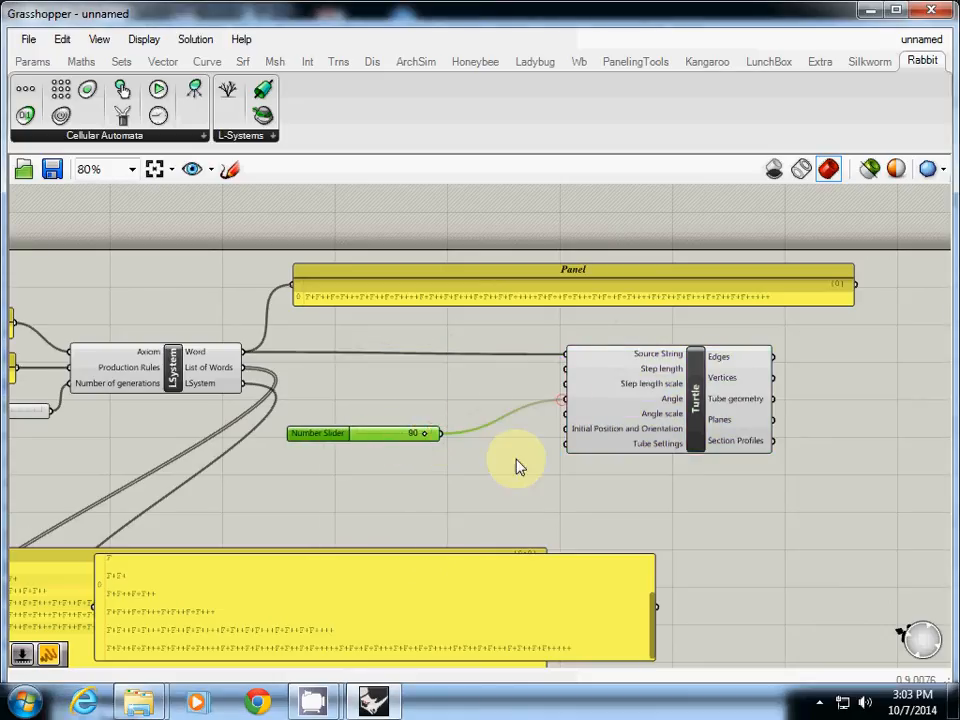
pyautogui.moveTo(676, 390)
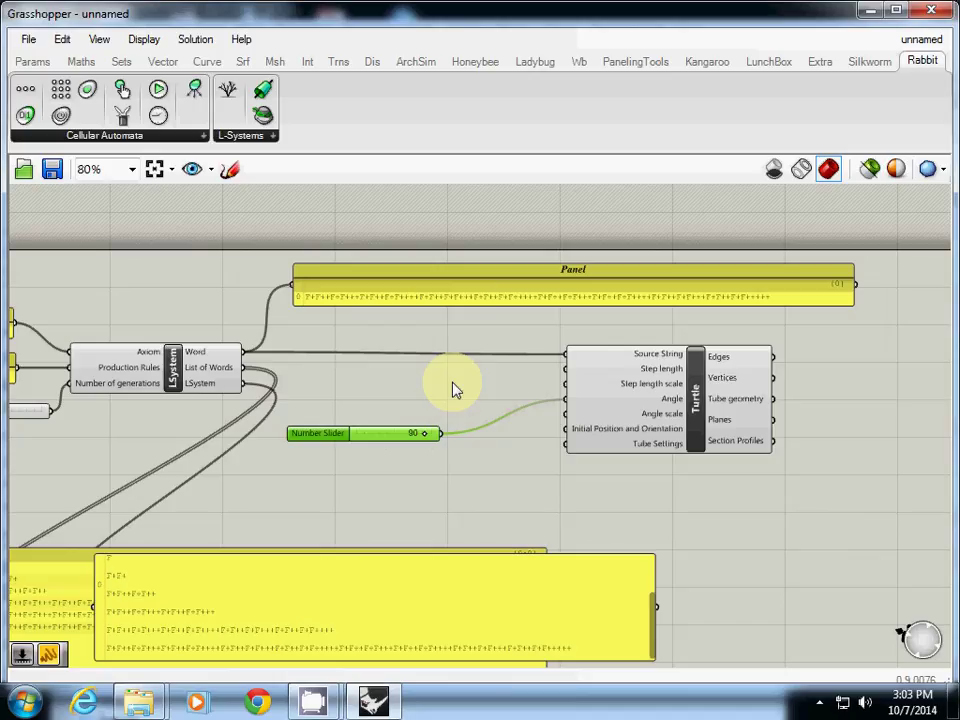
pyautogui.doubleClick(440, 384)
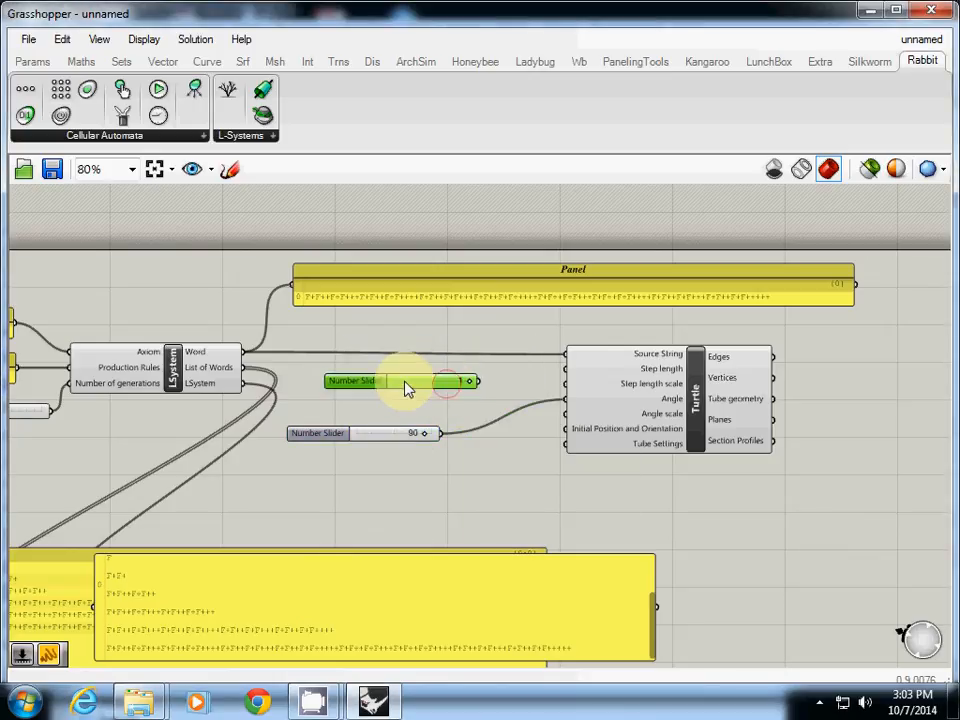
pyautogui.moveTo(400, 380); pyautogui.dragTo(444, 380)
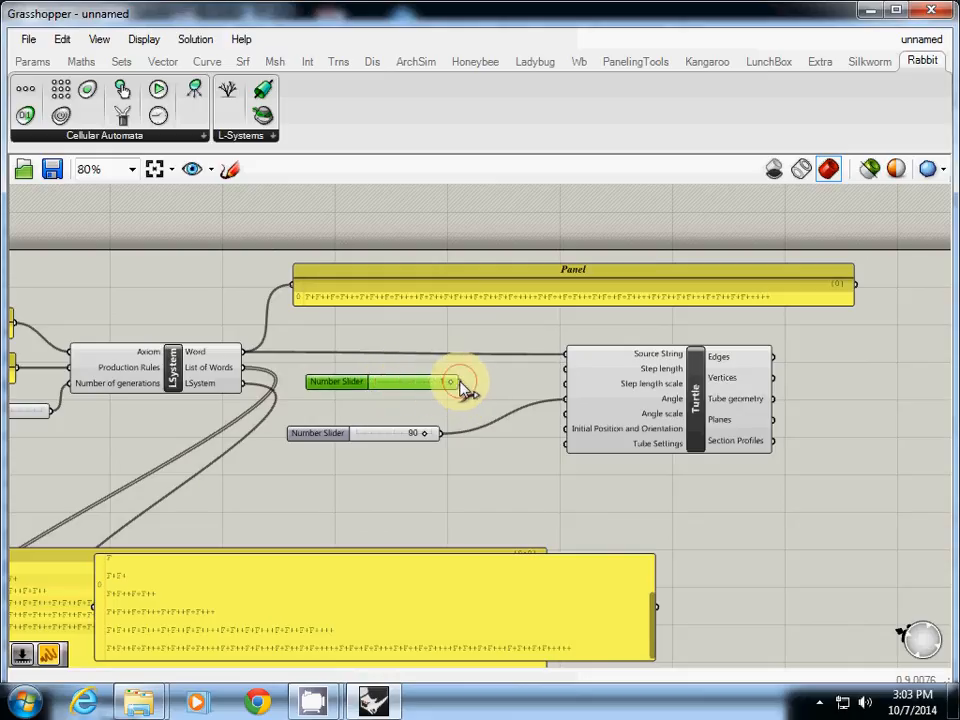
pyautogui.moveTo(452, 382); pyautogui.dragTo(576, 368)
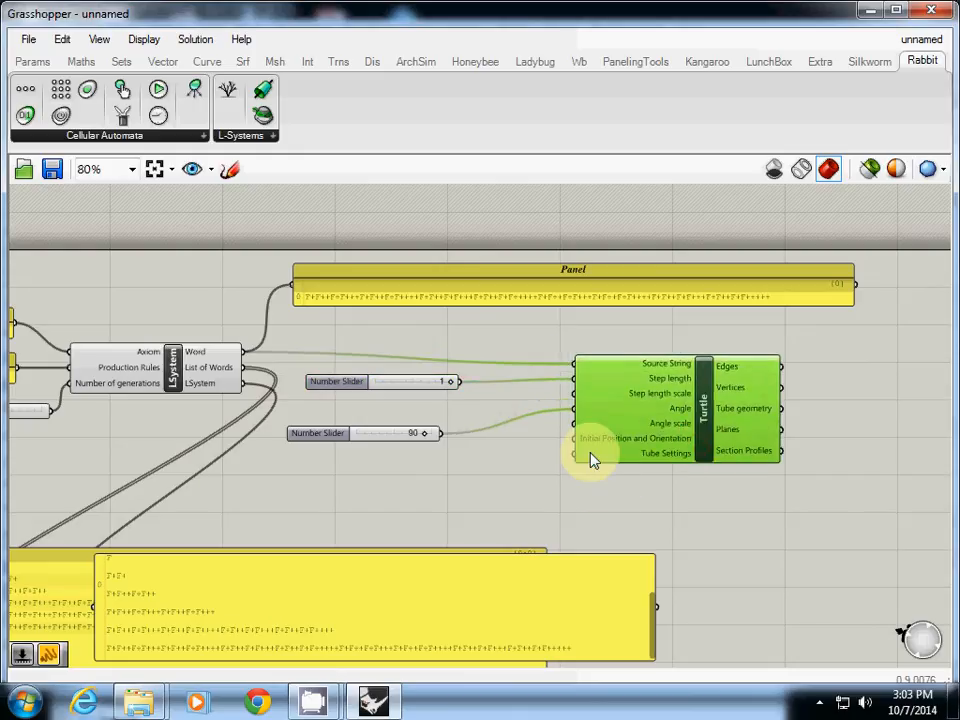
pyautogui.moveTo(596, 456)
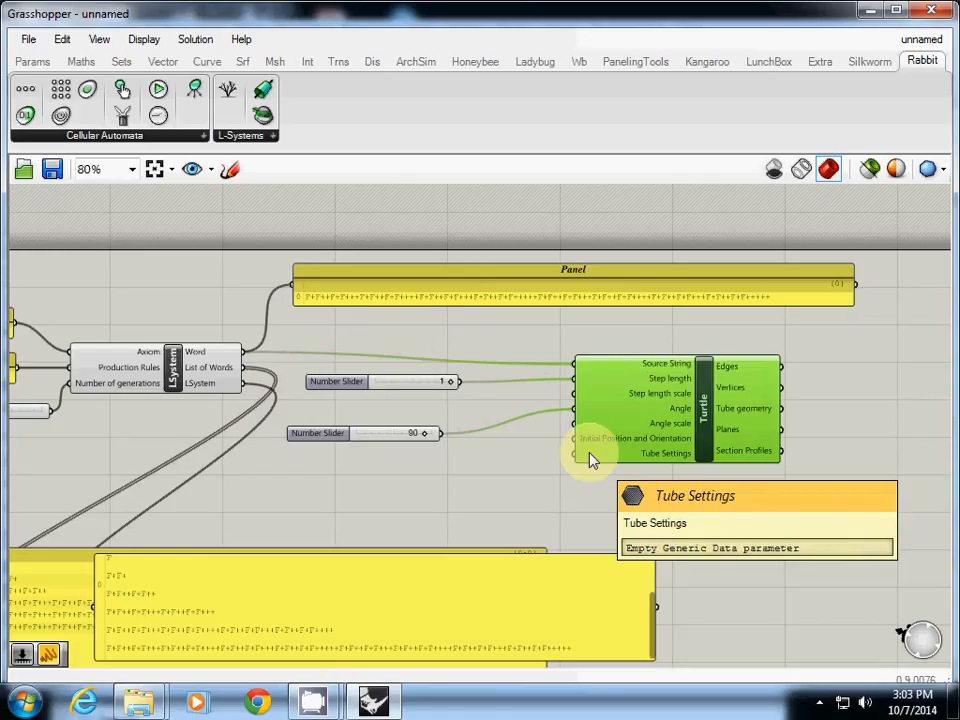
pyautogui.moveTo(476, 128)
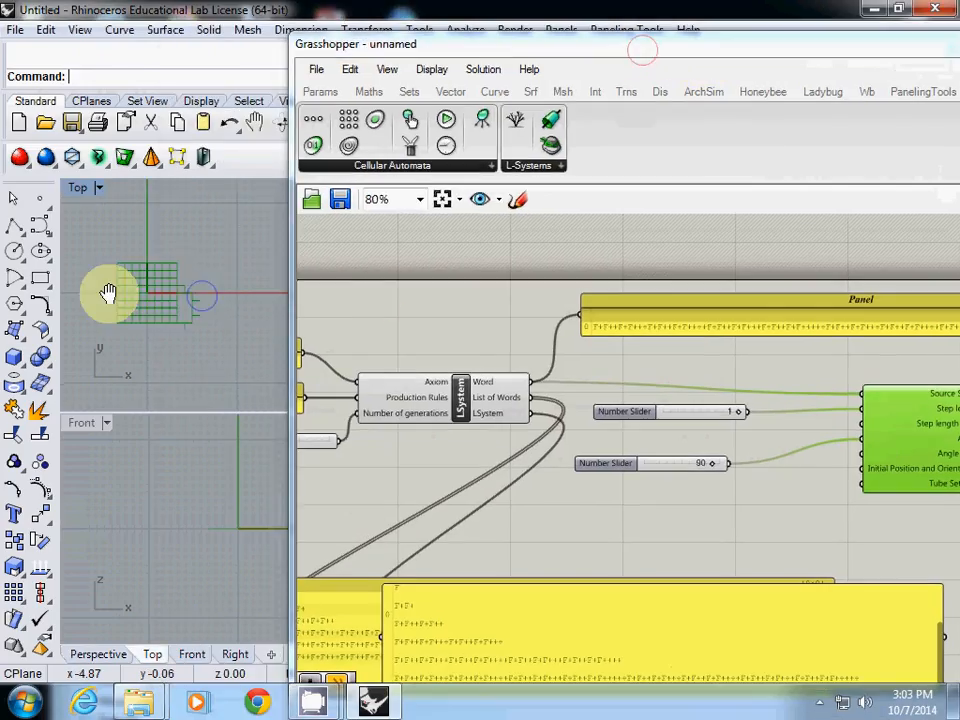
# Reveal Rhino's Top view, add an XY Plane for the Turtle, and vary the generations slider
pyautogui.moveTo(642, 50); pyautogui.dragTo(470, 48)
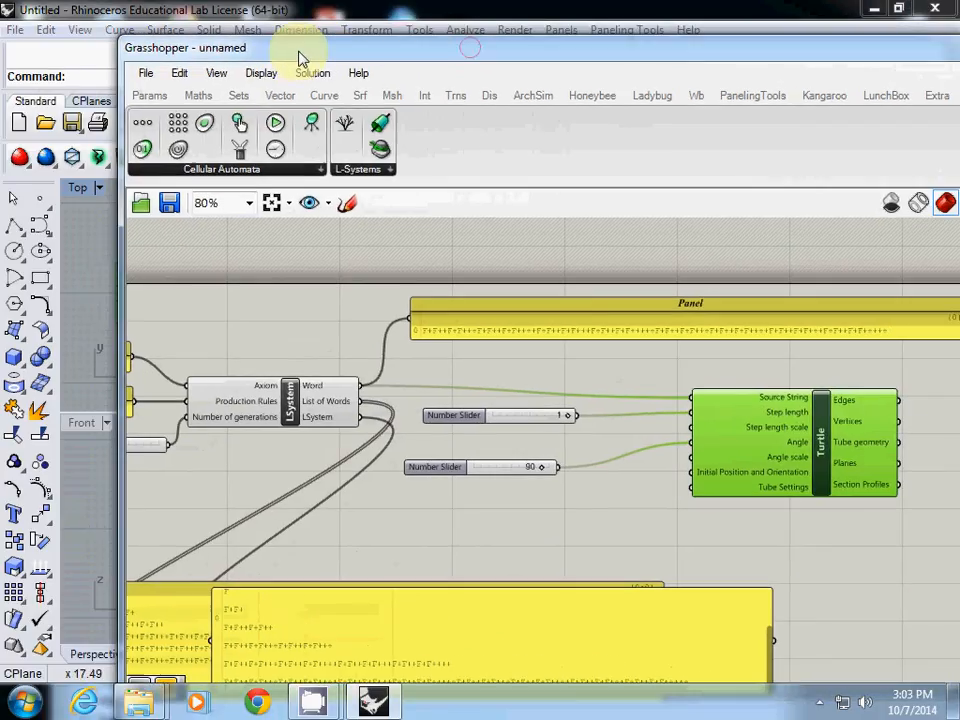
pyautogui.moveTo(468, 528)
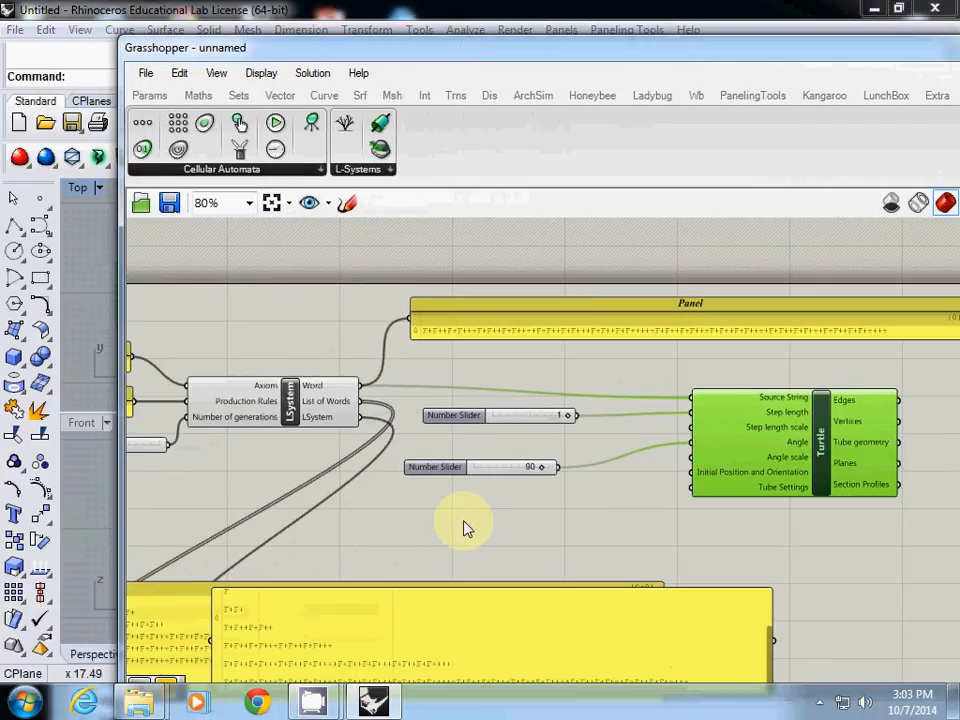
pyautogui.moveTo(440, 548)
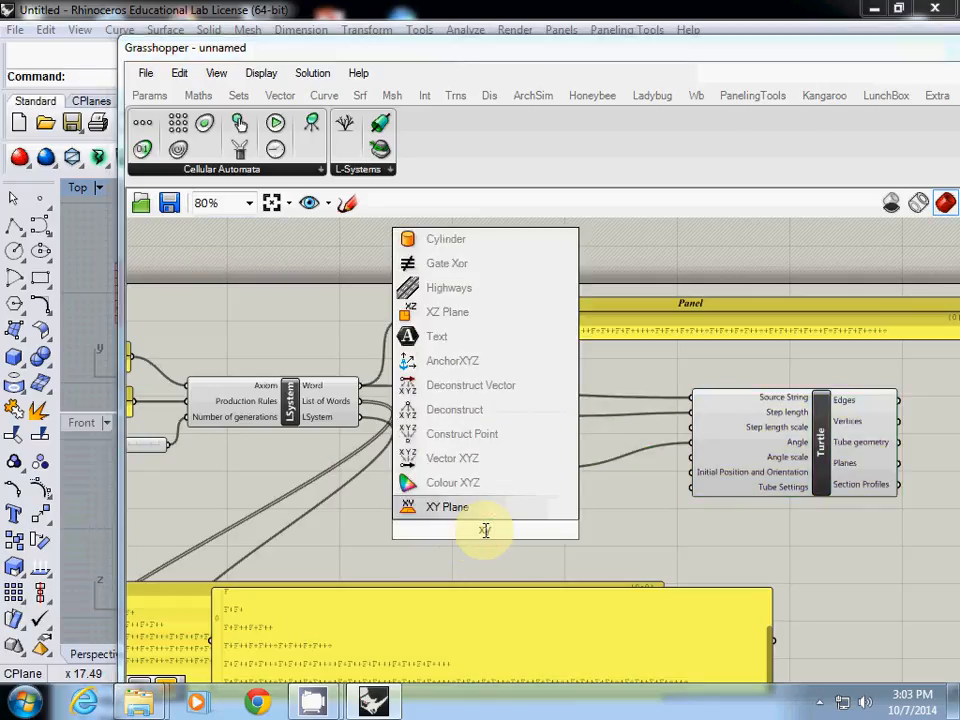
pyautogui.click(448, 508)
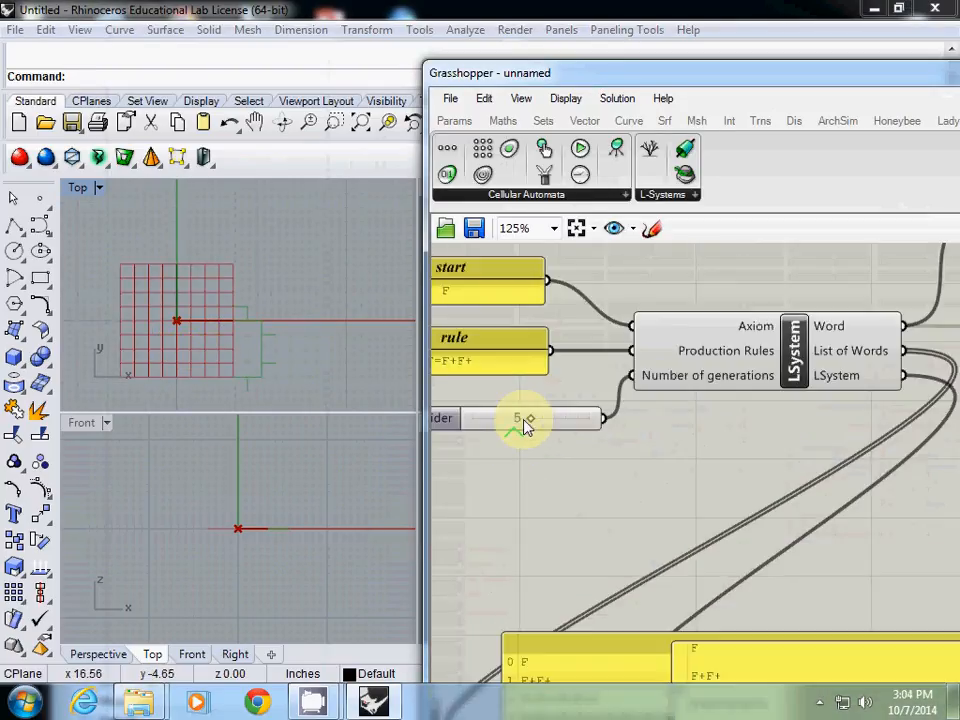
pyautogui.moveTo(520, 418); pyautogui.dragTo(560, 418)
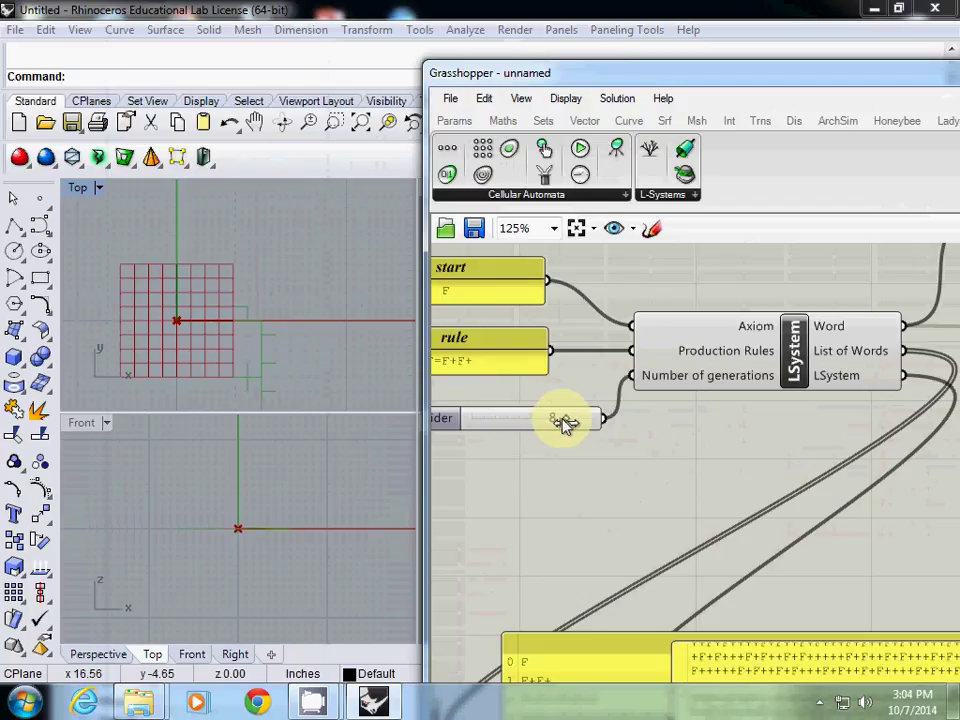